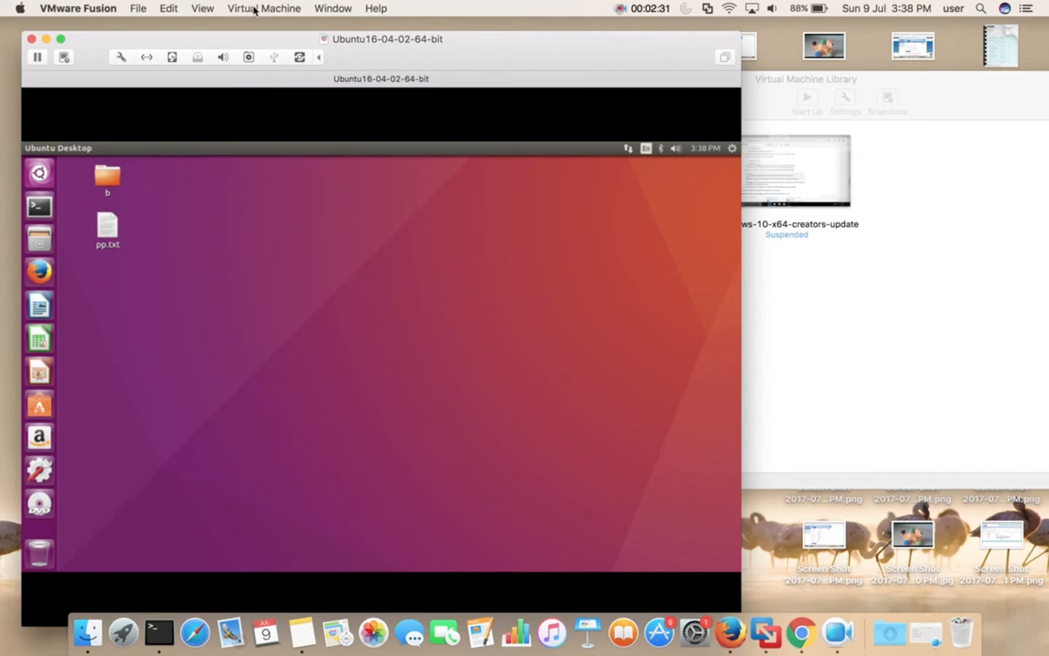
Start Install VMware Tools from the Virtual Machine menu and confirm connecting the installer CD.
click(262, 7)
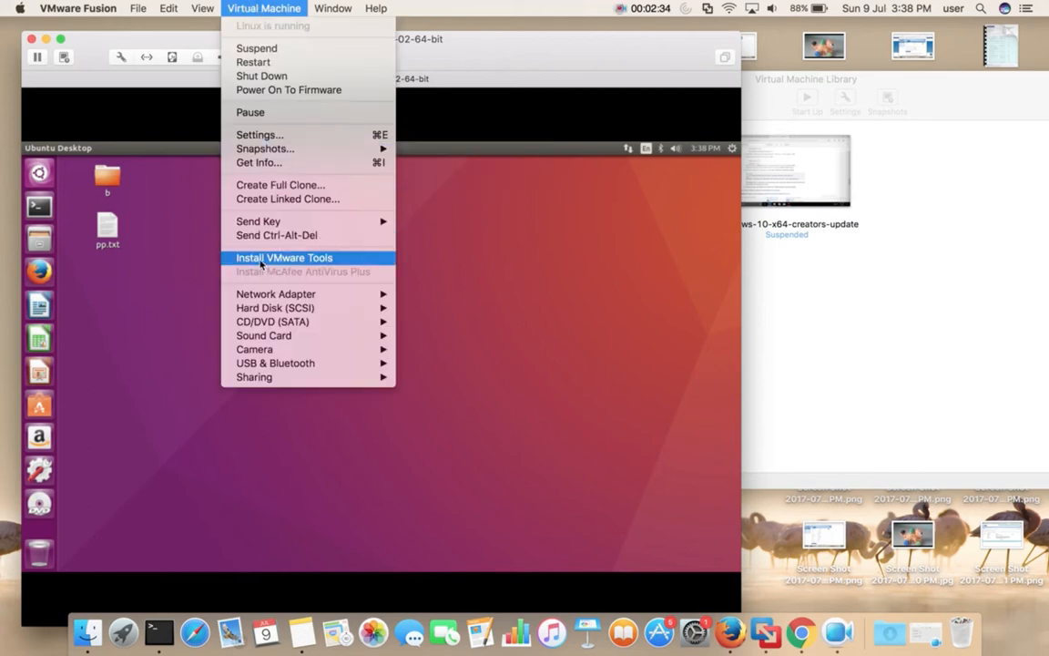
click(284, 259)
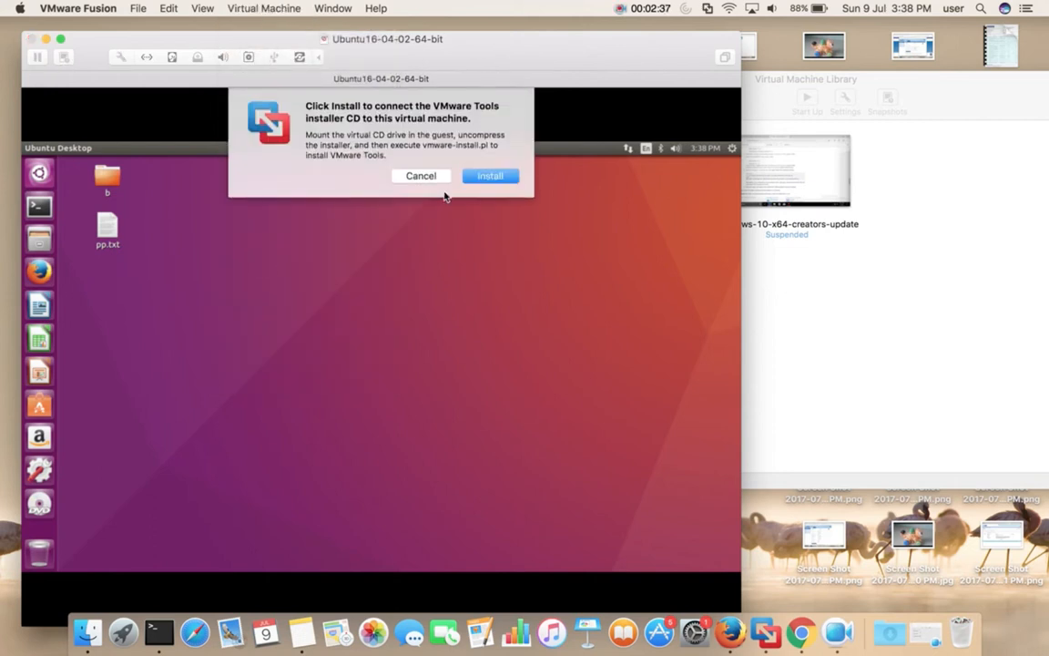
click(490, 175)
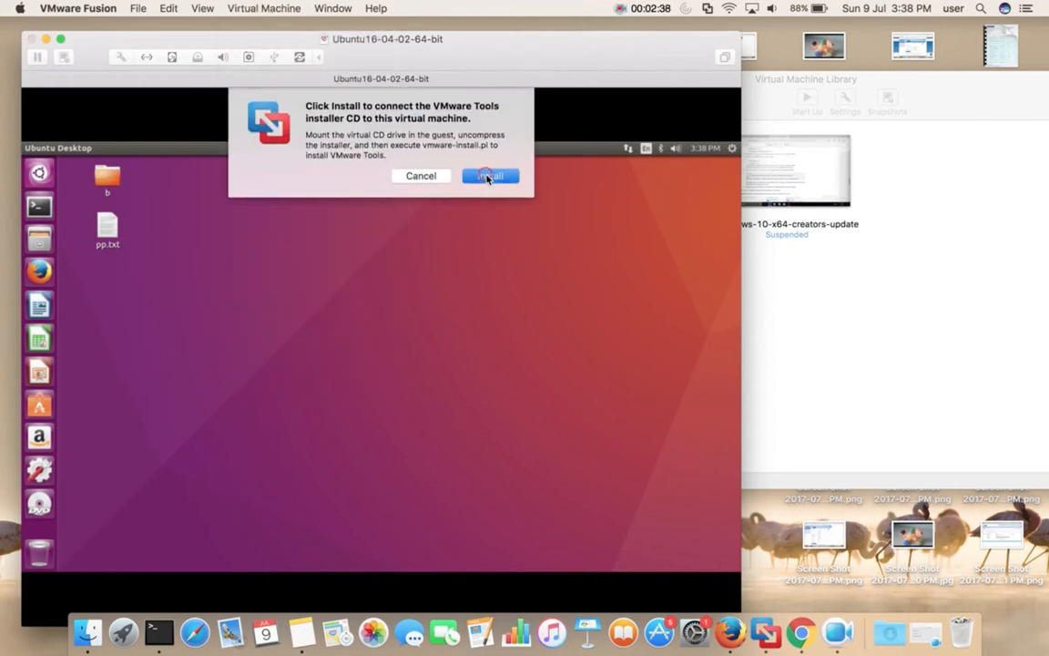
click(490, 175)
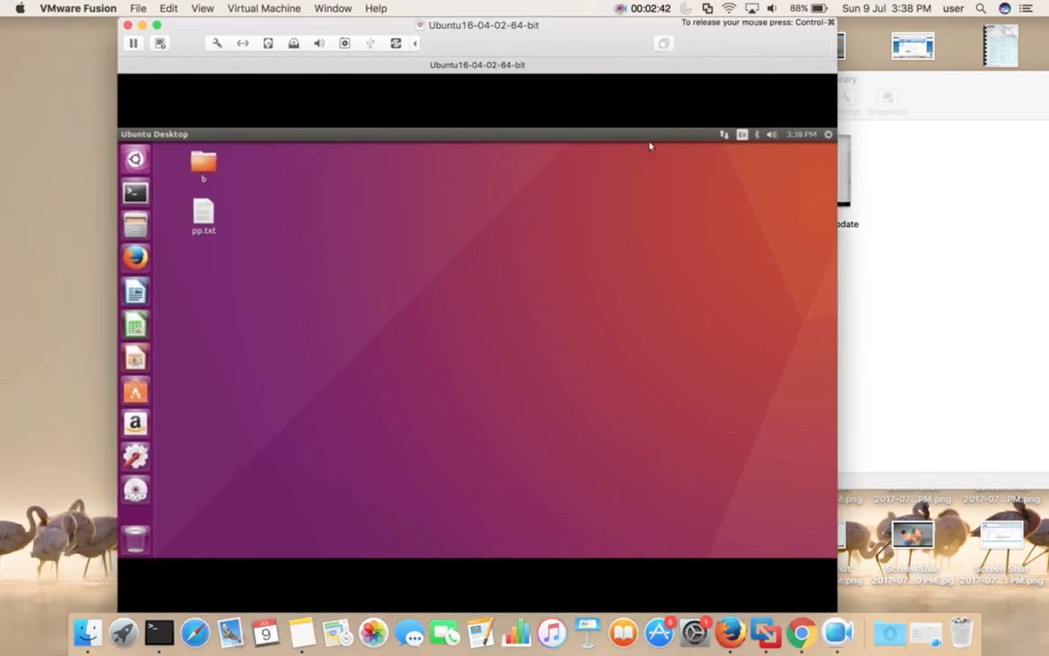
mouse_move(594, 269)
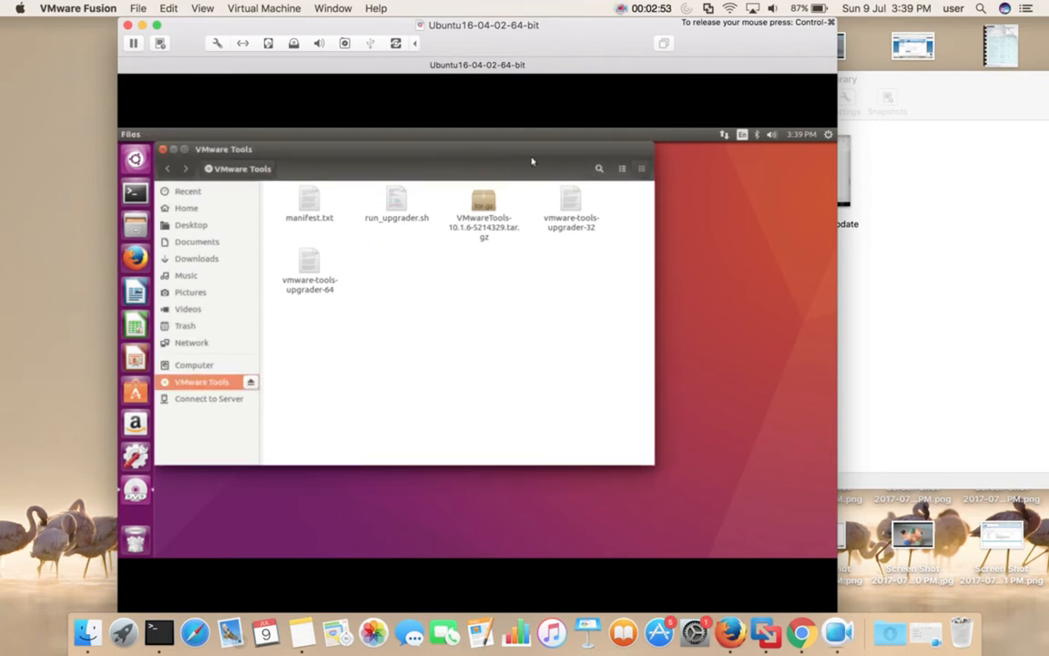
mouse_move(331, 154)
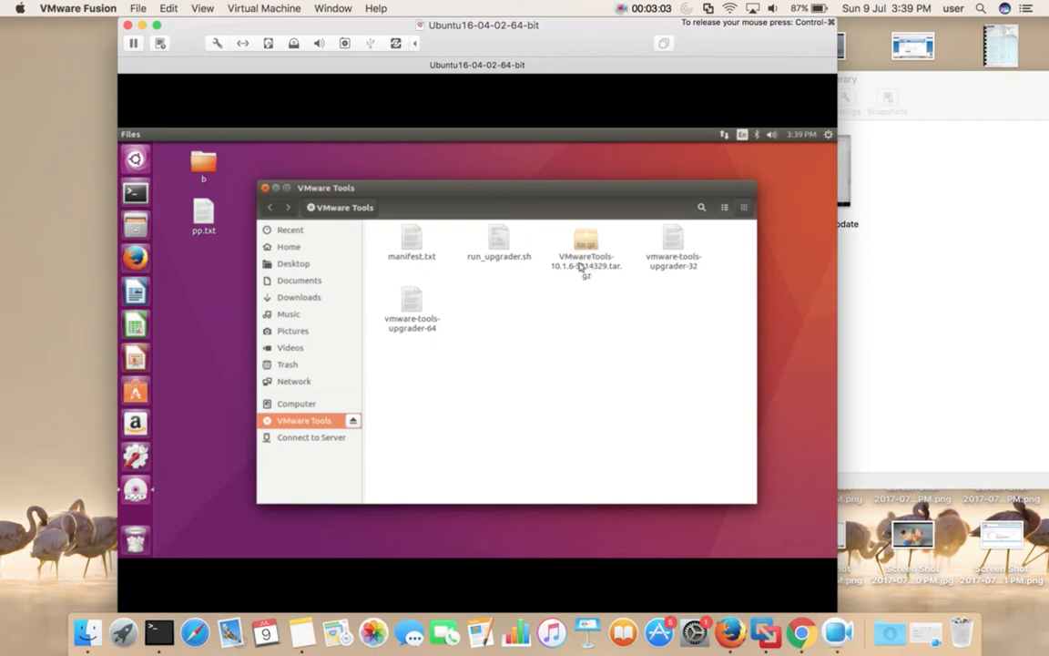
Extract the VMwareTools tar.gz into Downloads and dismiss the completion message.
right_click(586, 251)
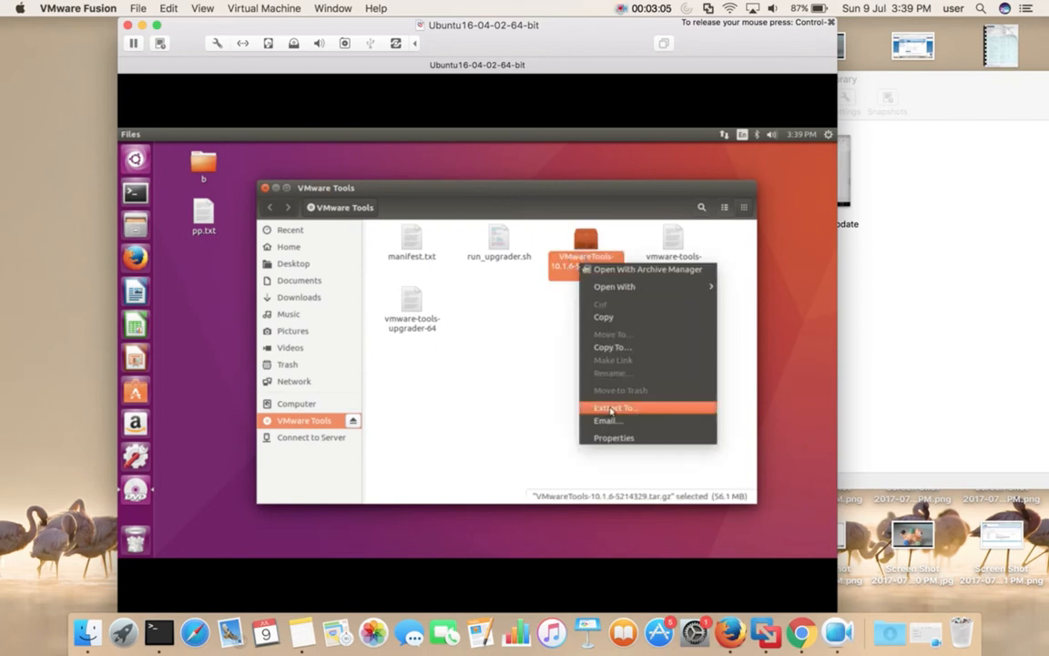
click(615, 408)
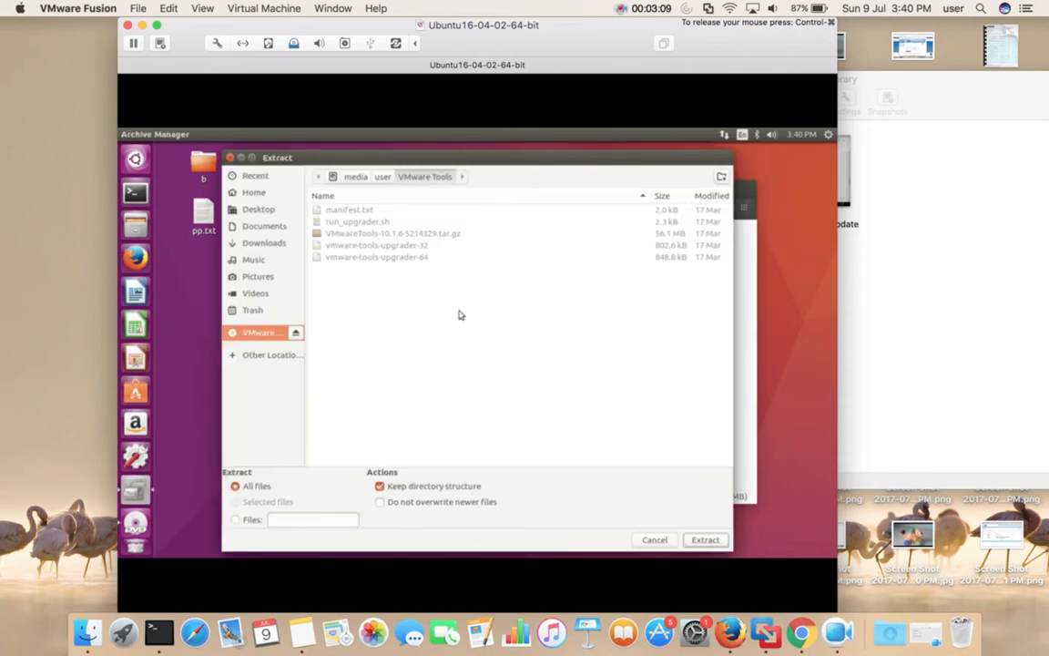
click(264, 242)
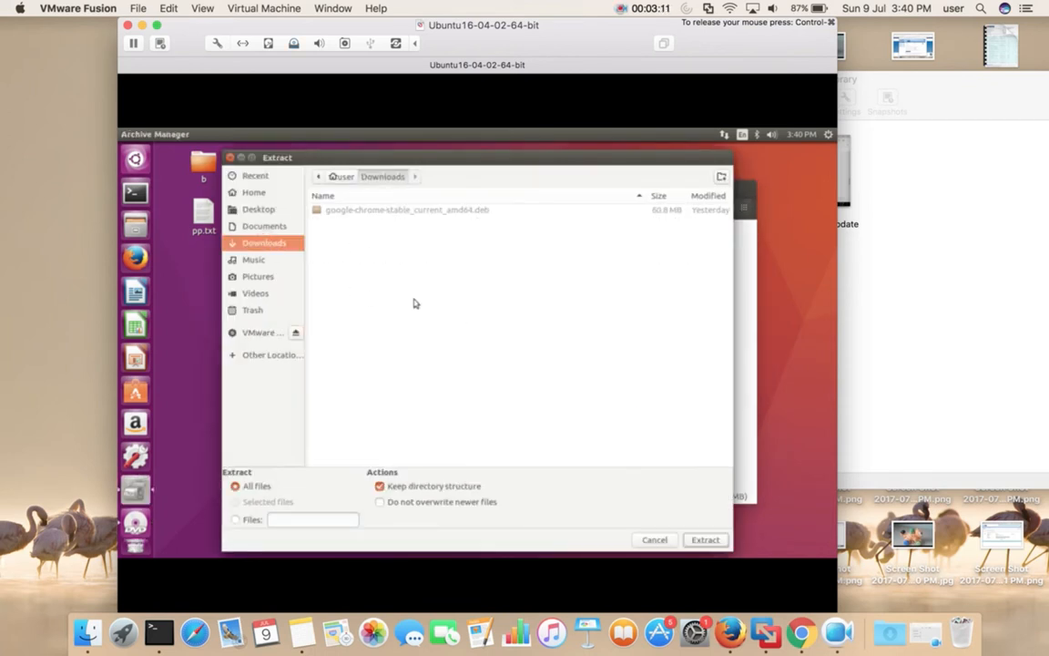
click(705, 539)
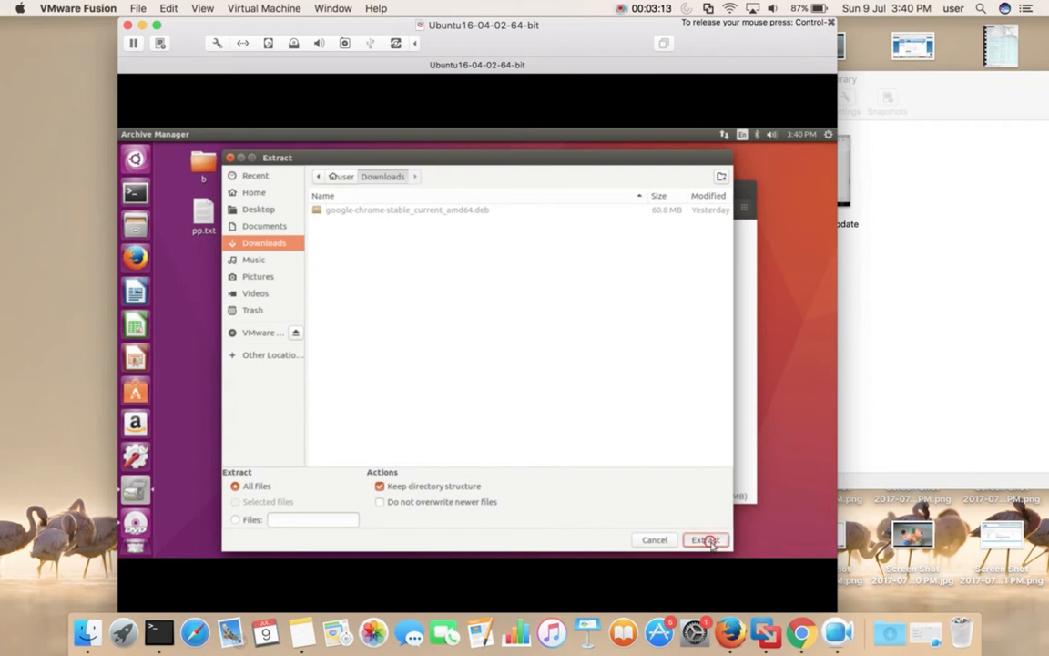
click(704, 539)
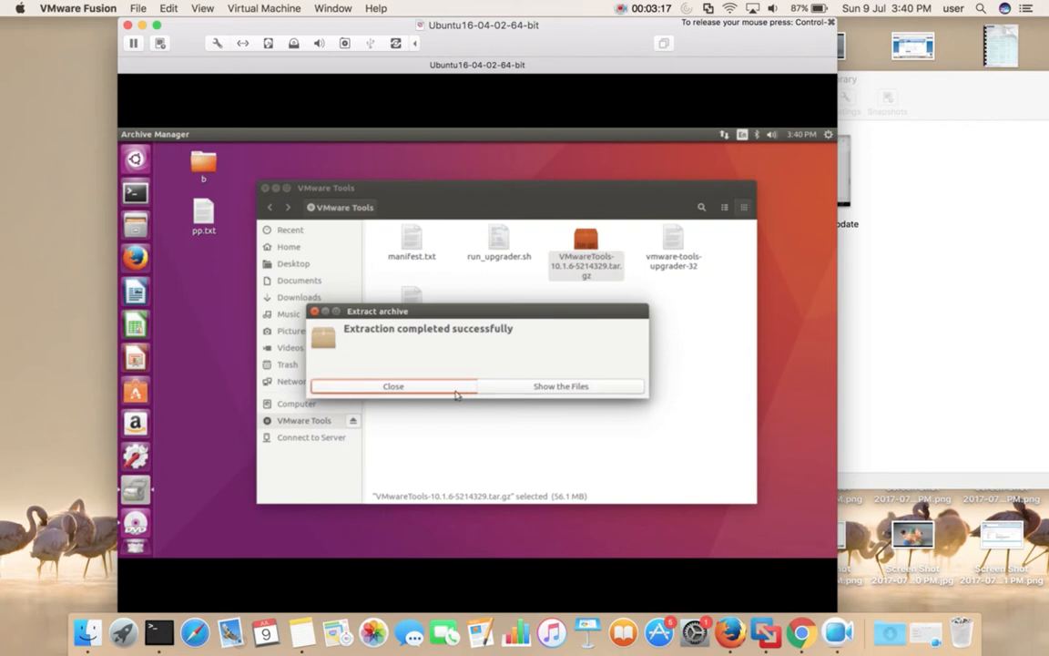
click(394, 386)
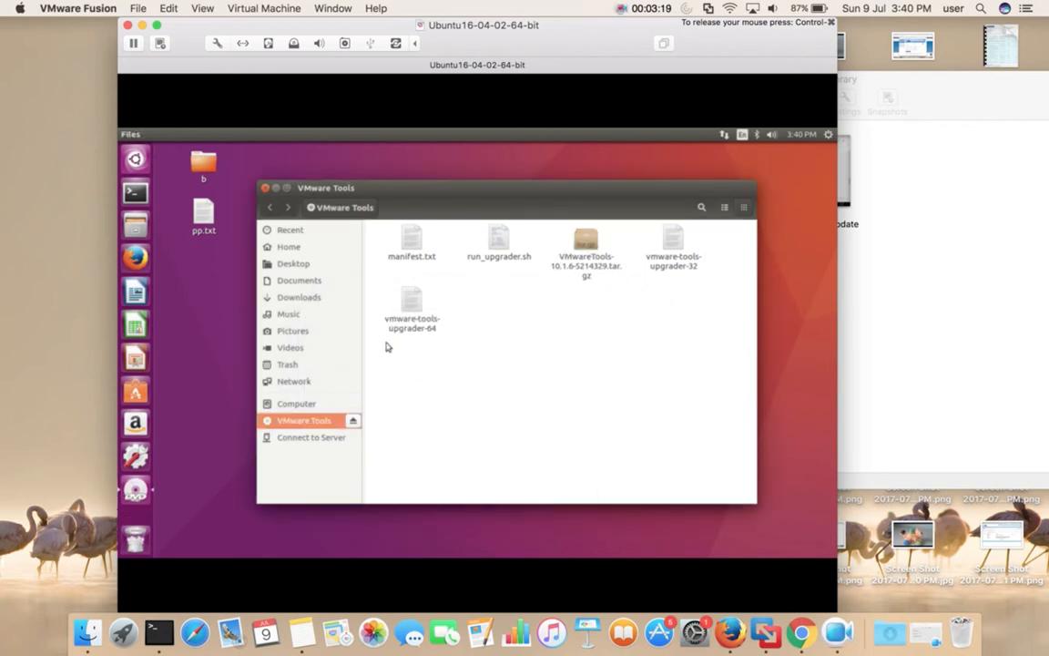
Browse into Downloads/vmware-tools-distrib and start a Terminal window.
click(298, 297)
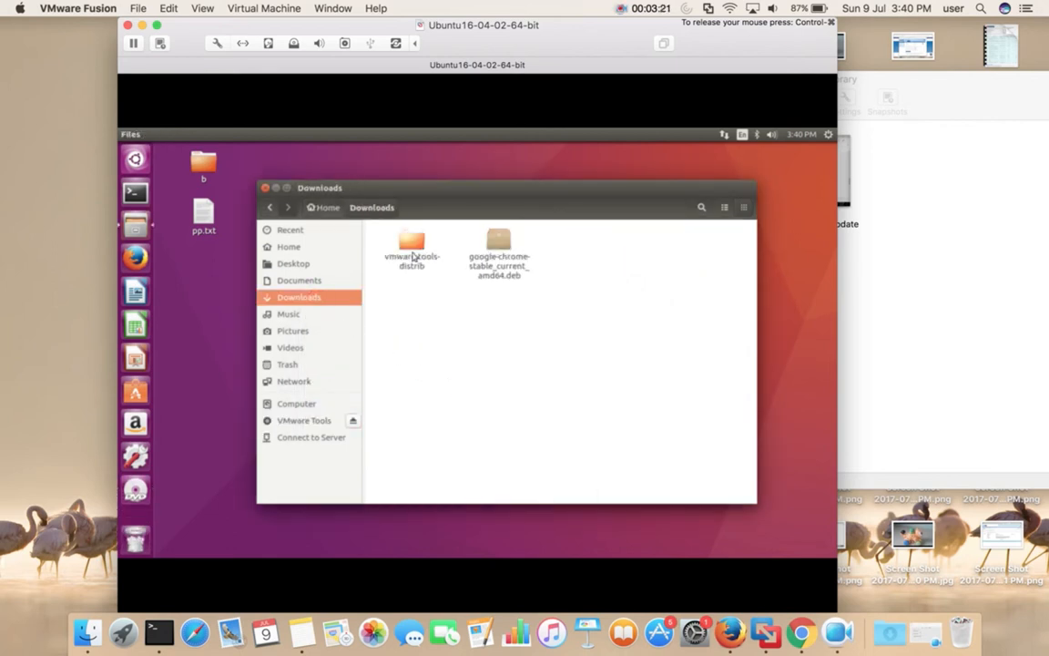
double_click(411, 246)
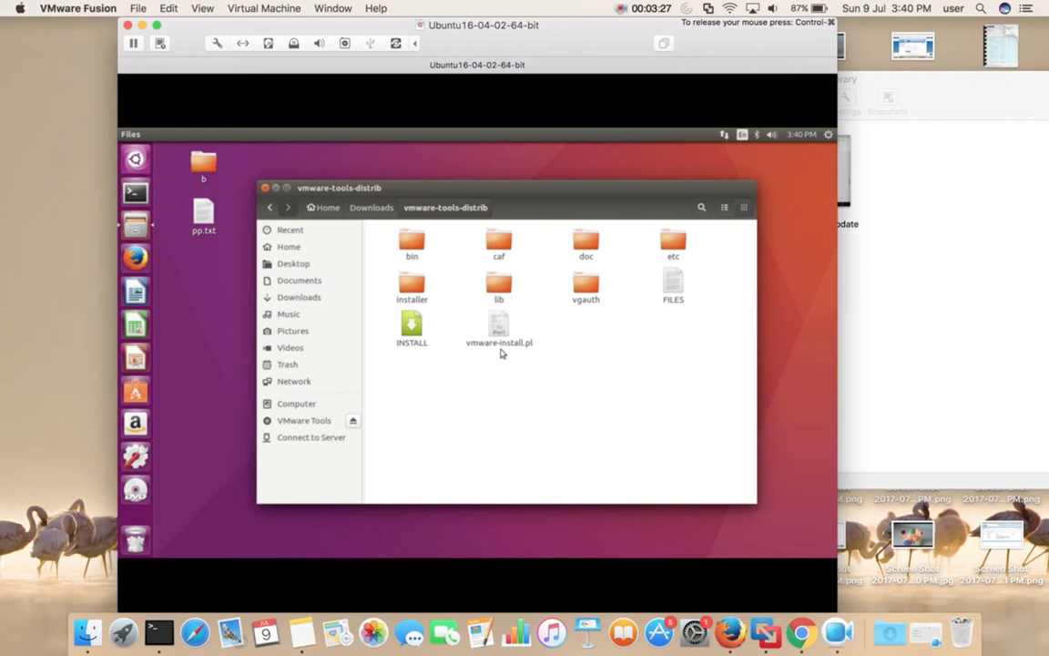
mouse_move(501, 361)
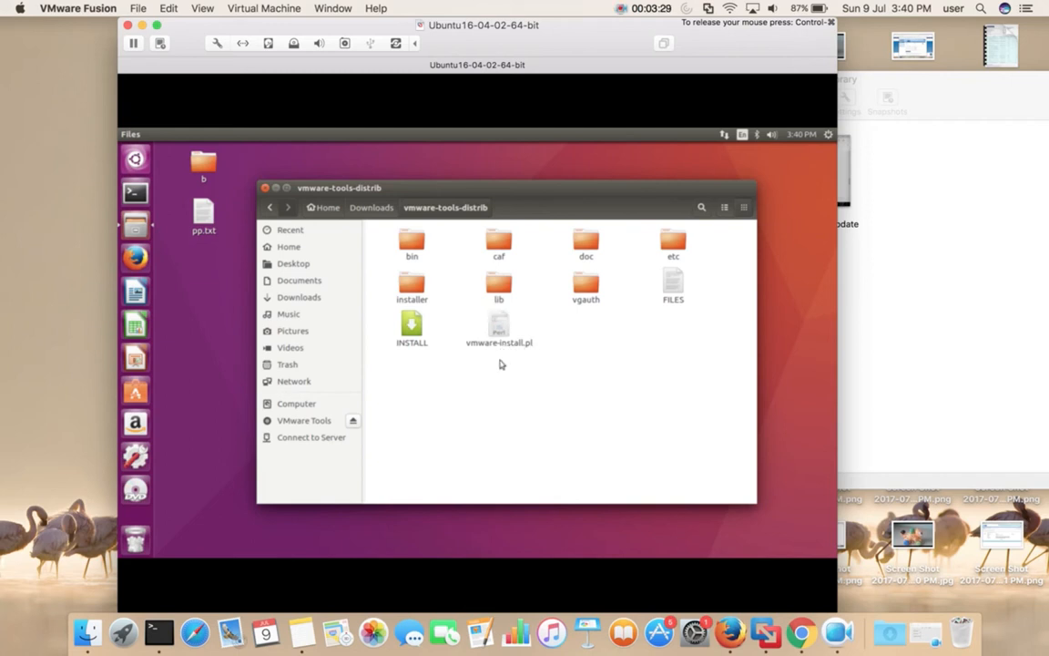
mouse_move(167, 217)
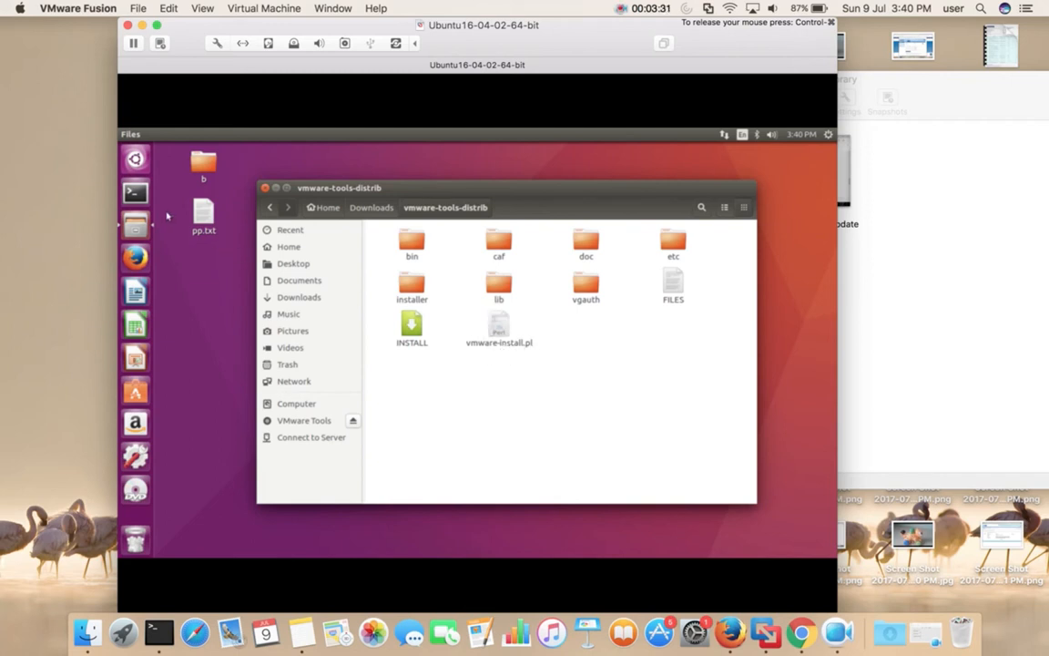
click(134, 194)
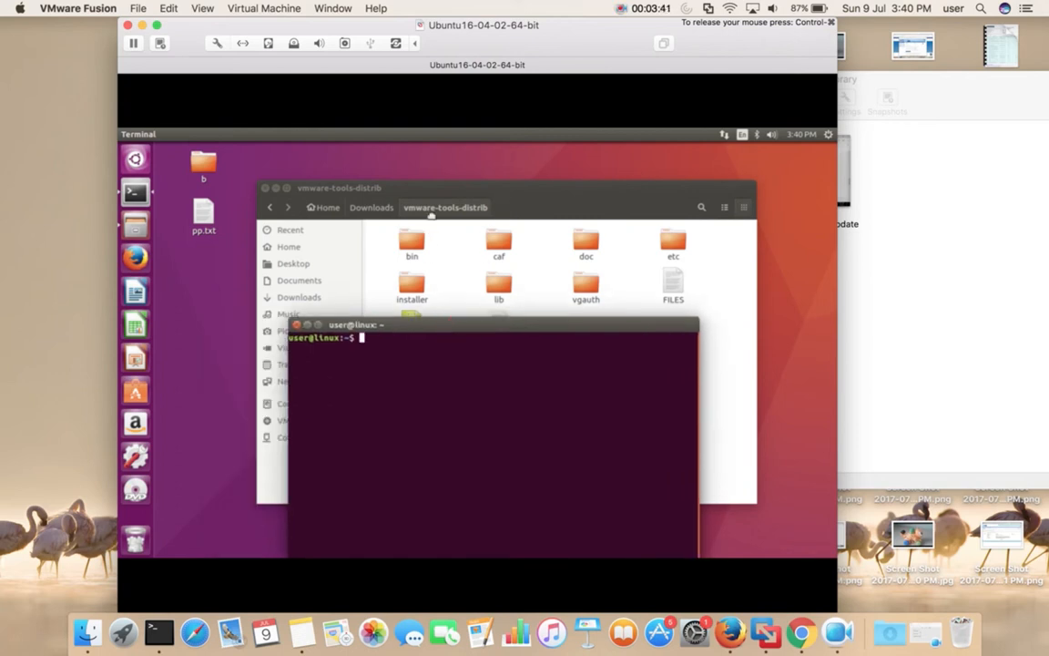
Change directory to ~/Downloads/vmware-tools-distrib/.
text(cd)
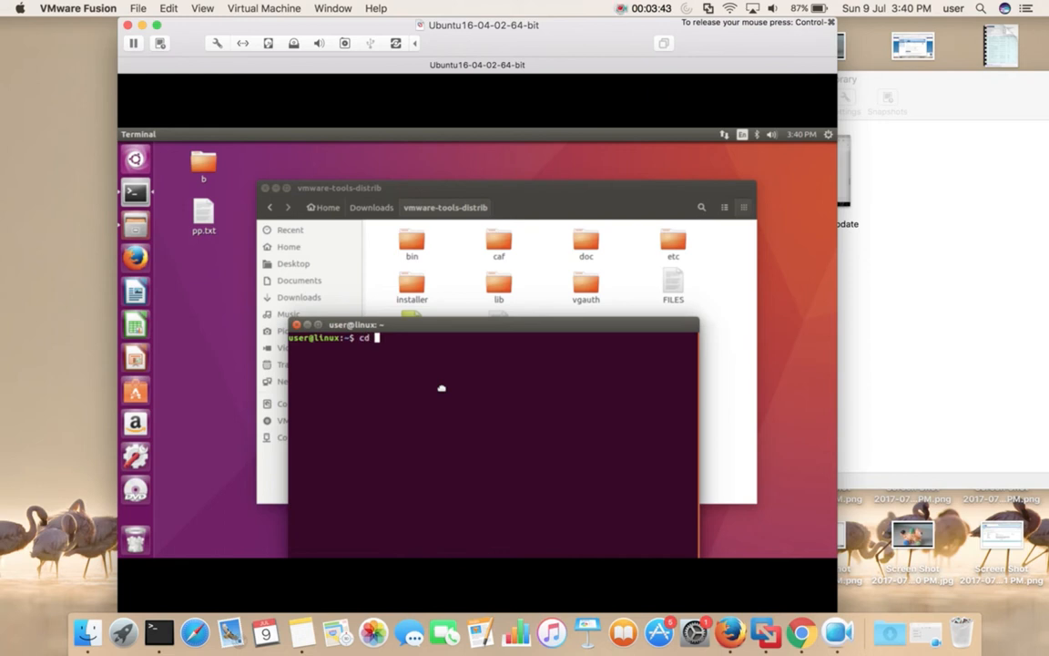
text(~/D)
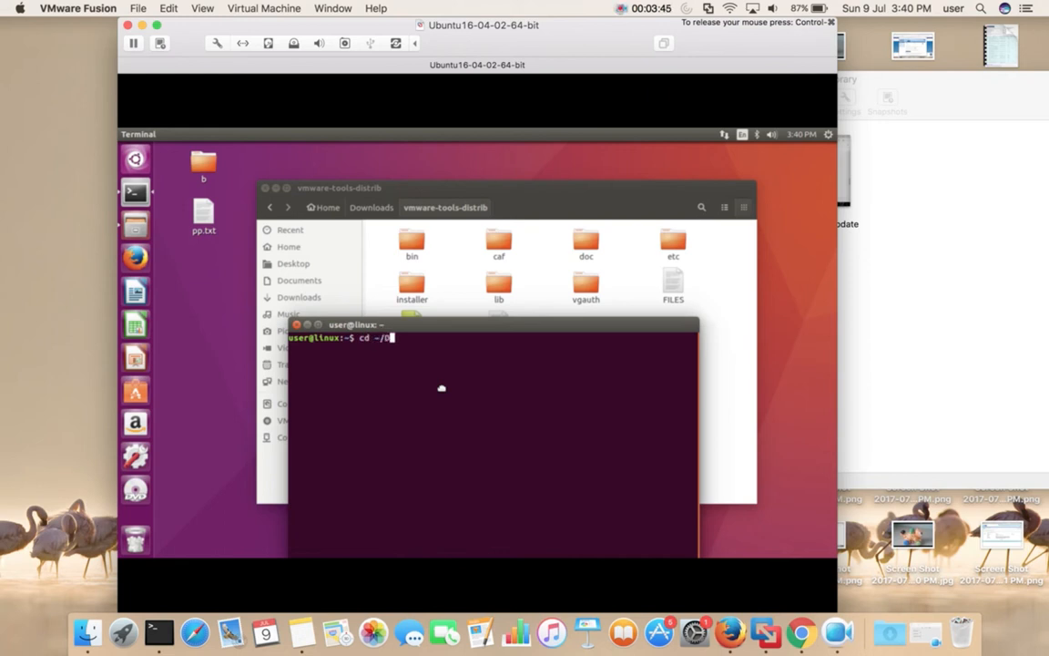
text(ow)
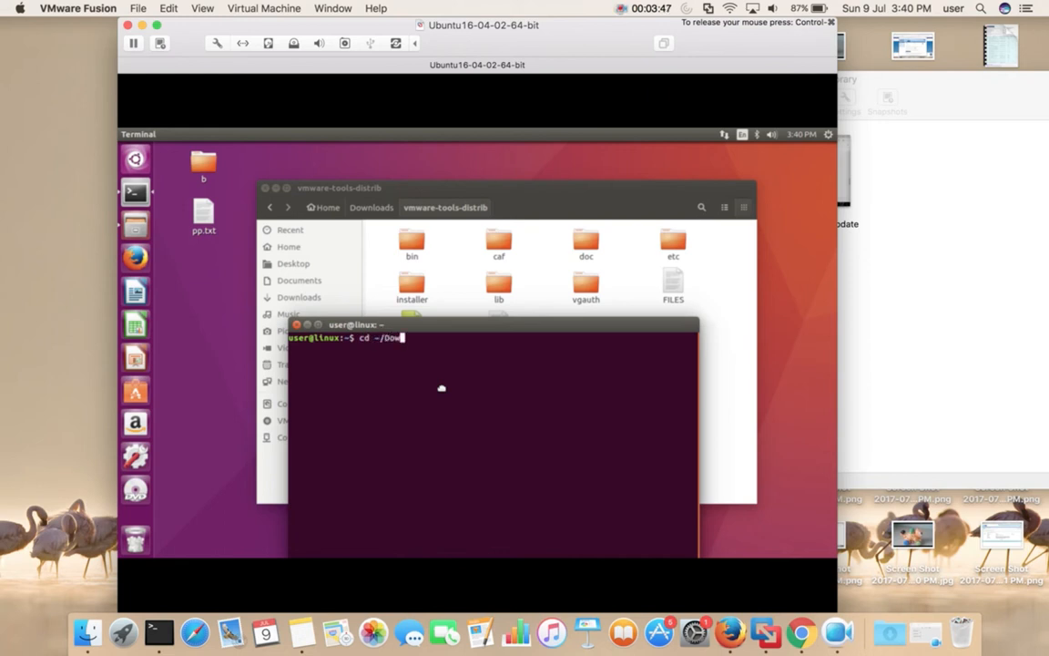
text(nloads/vmware-tools-distrib/)
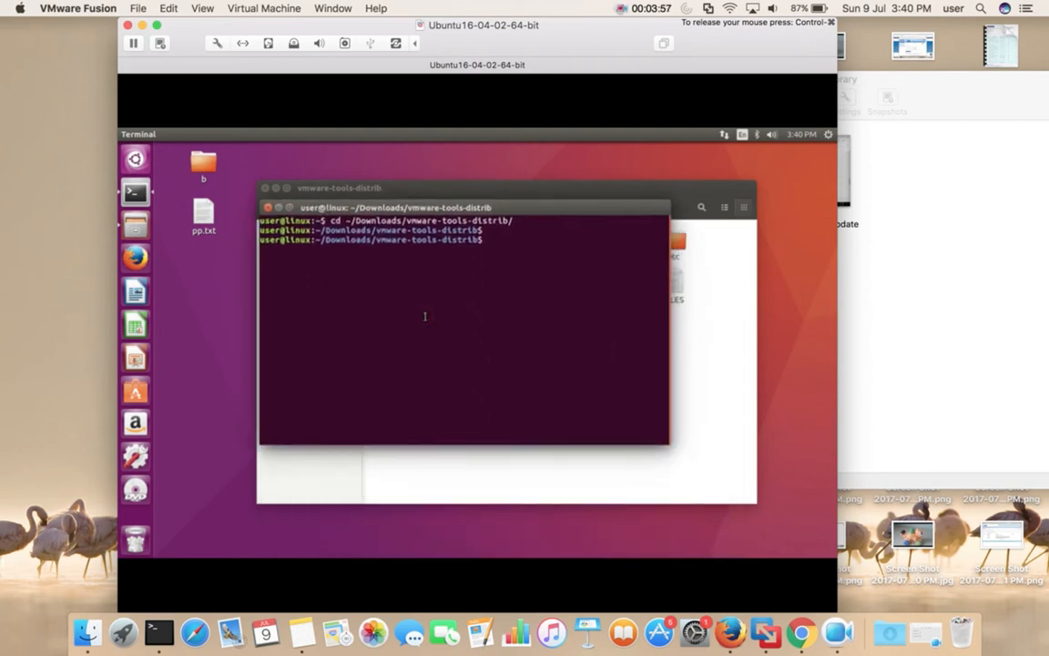
Run sudo ./vmware-install.pl to launch the installer.
text(sudo)
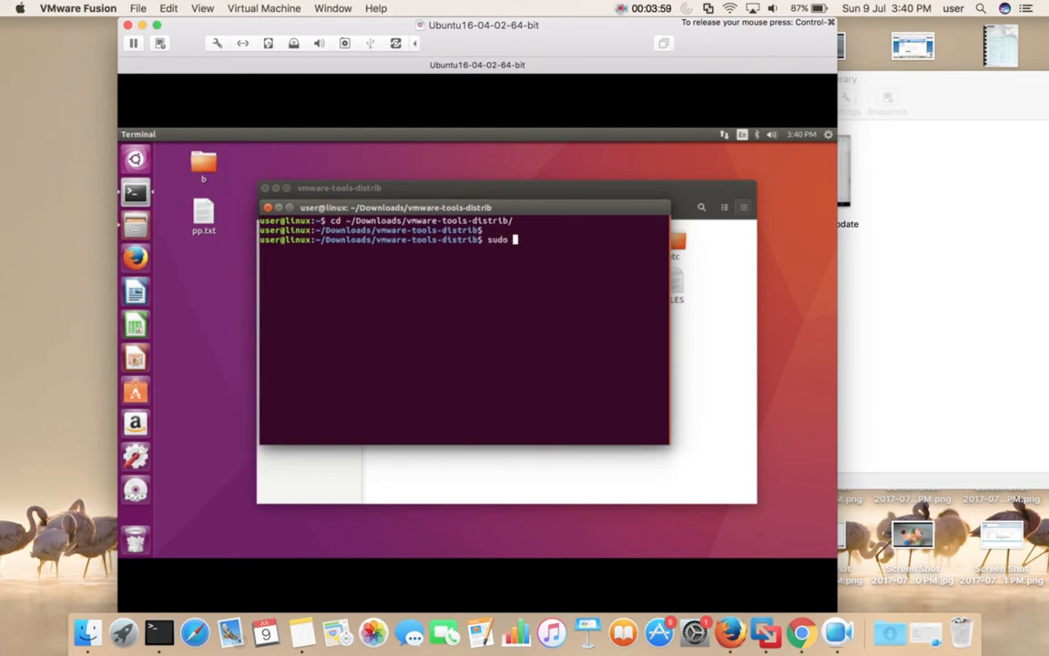
text(./)
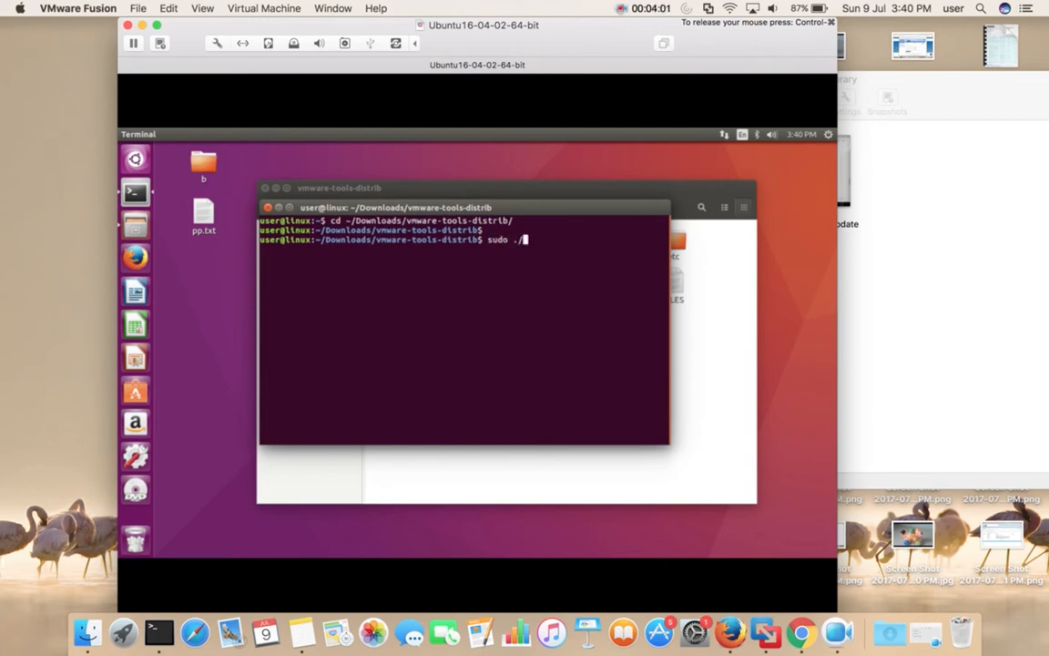
text(vmware-install.pl)
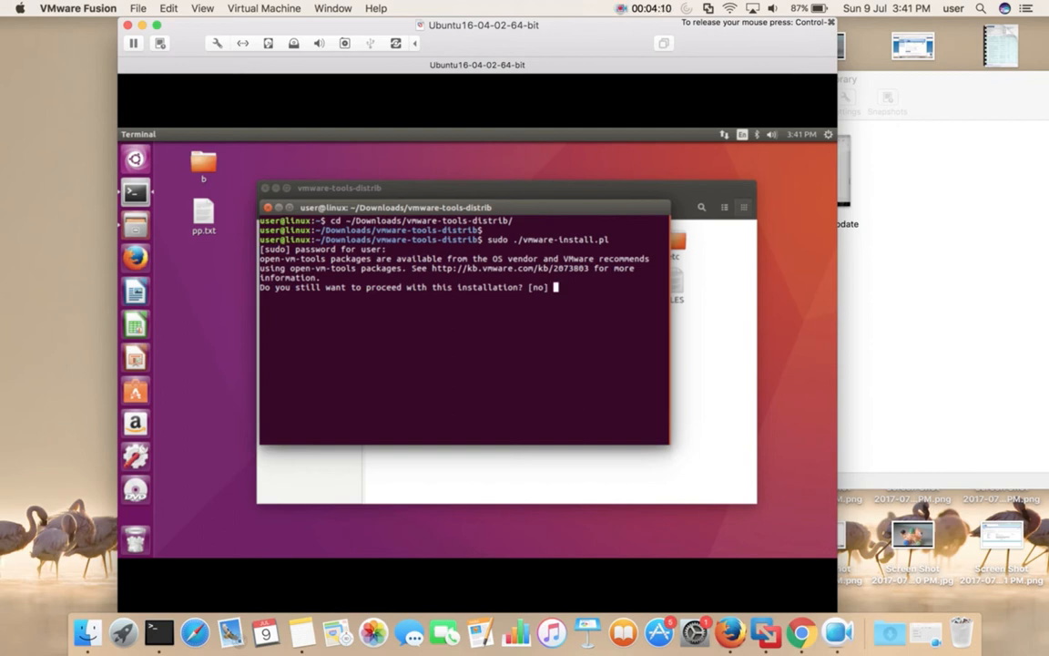
Answer yes to proceed, then accept the default directories and kernel module settings until installation finishes.
text(yes)
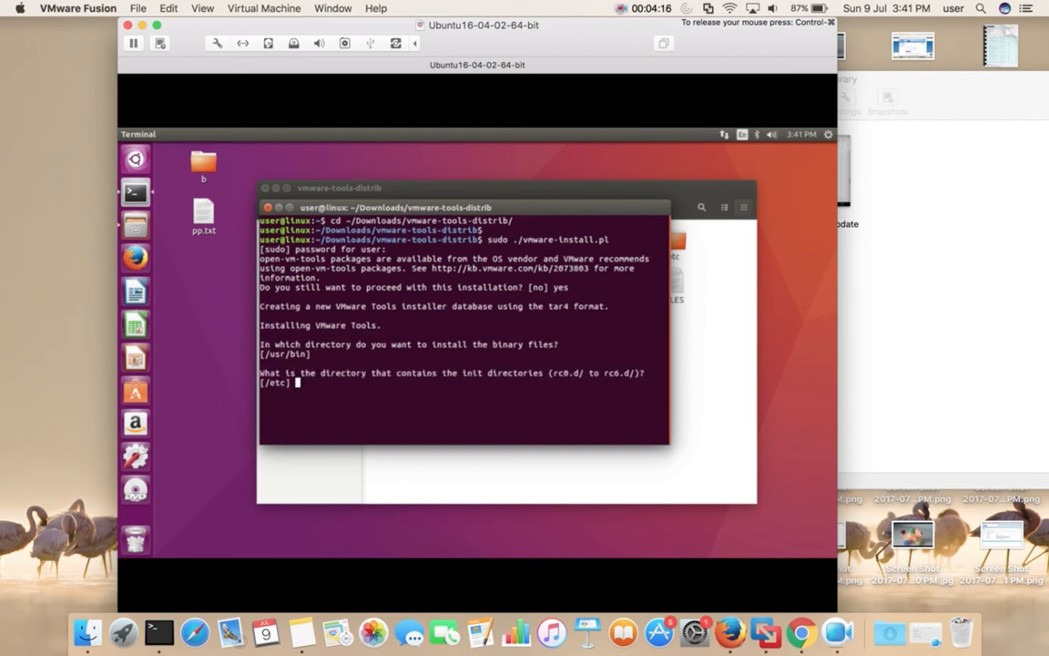
key(enter)
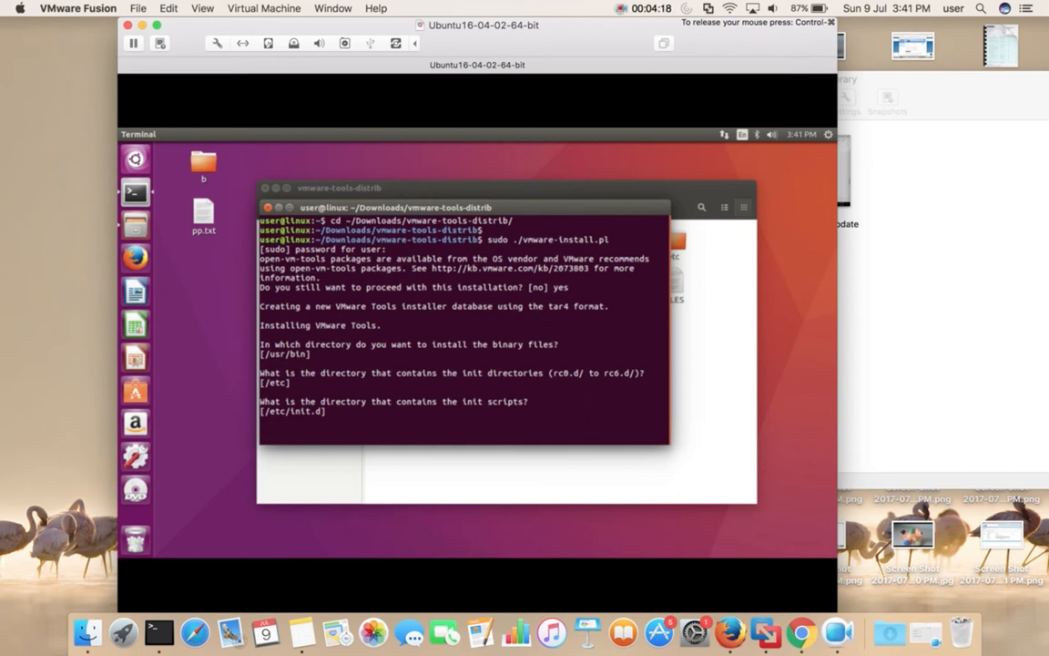
key(Return)
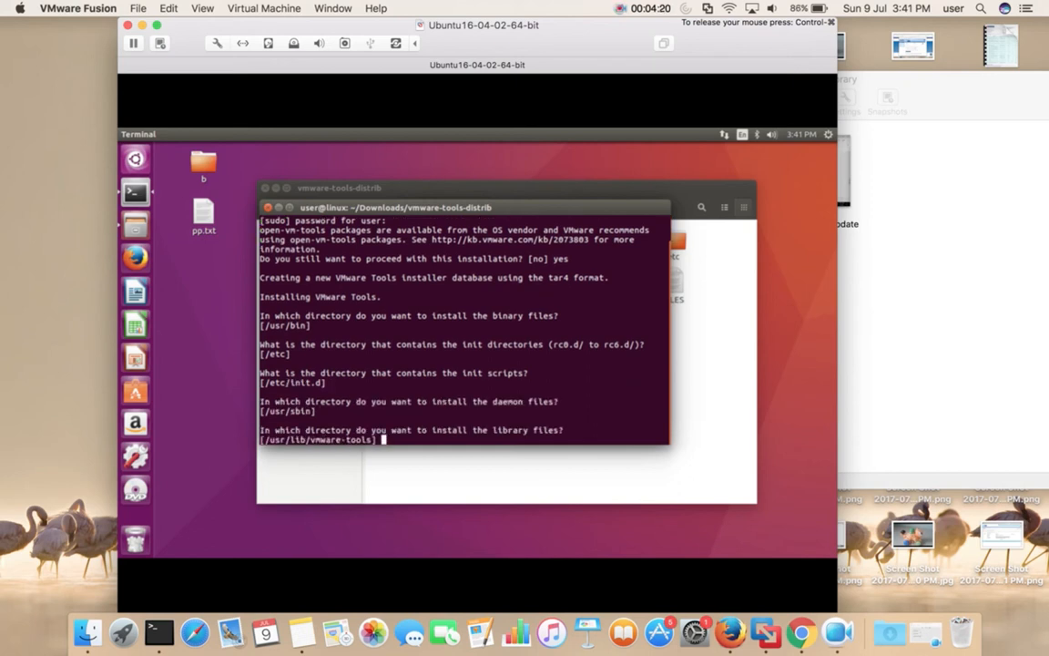
key(enter)
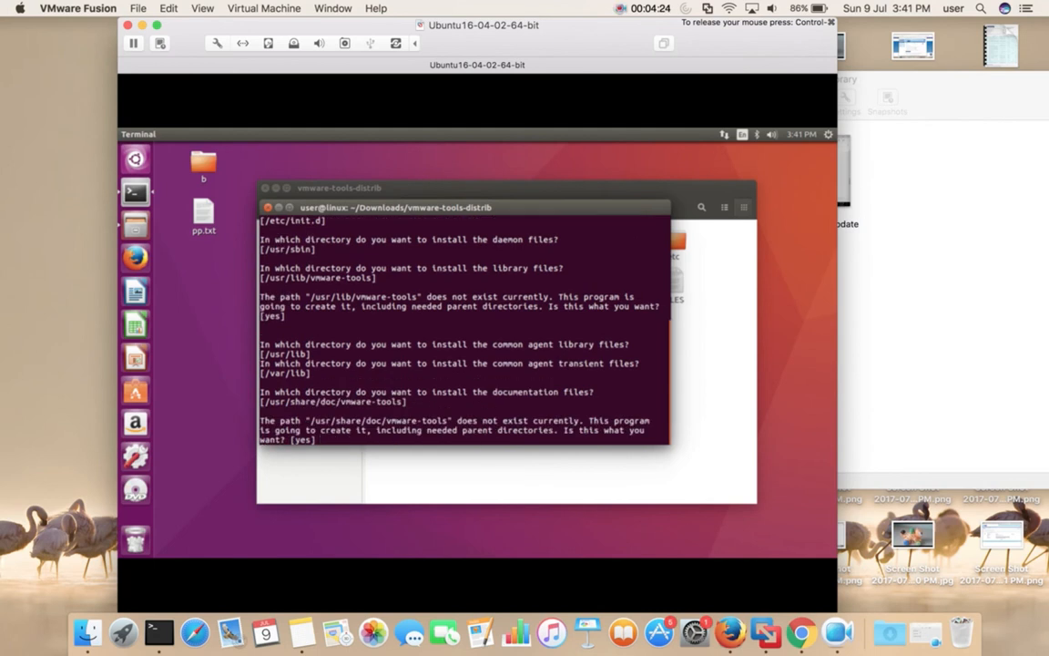
key(enter)
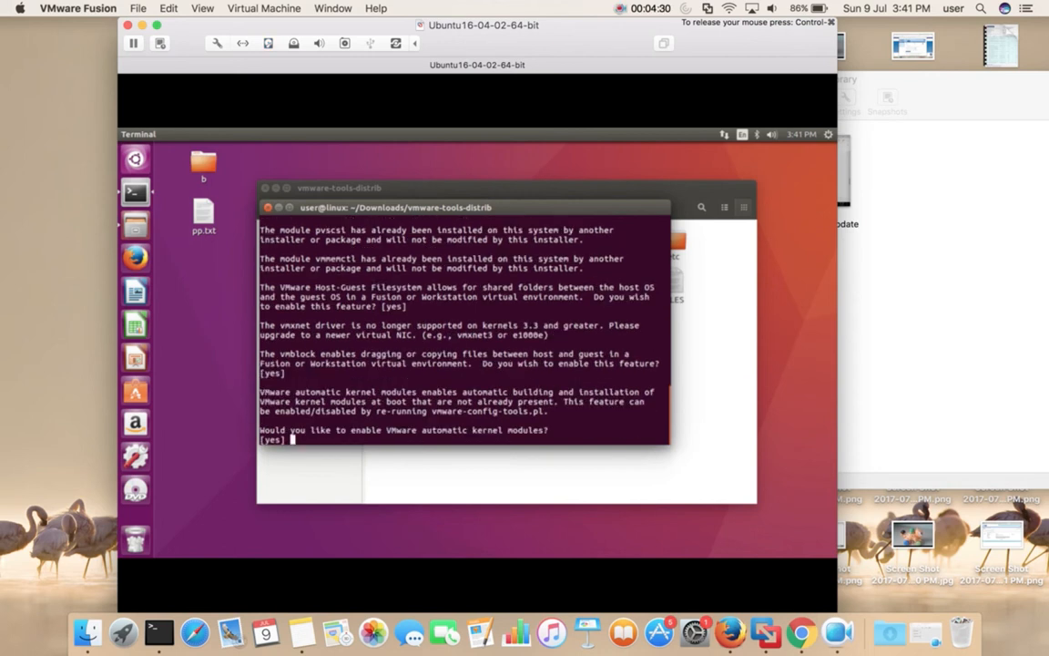
key(Return)
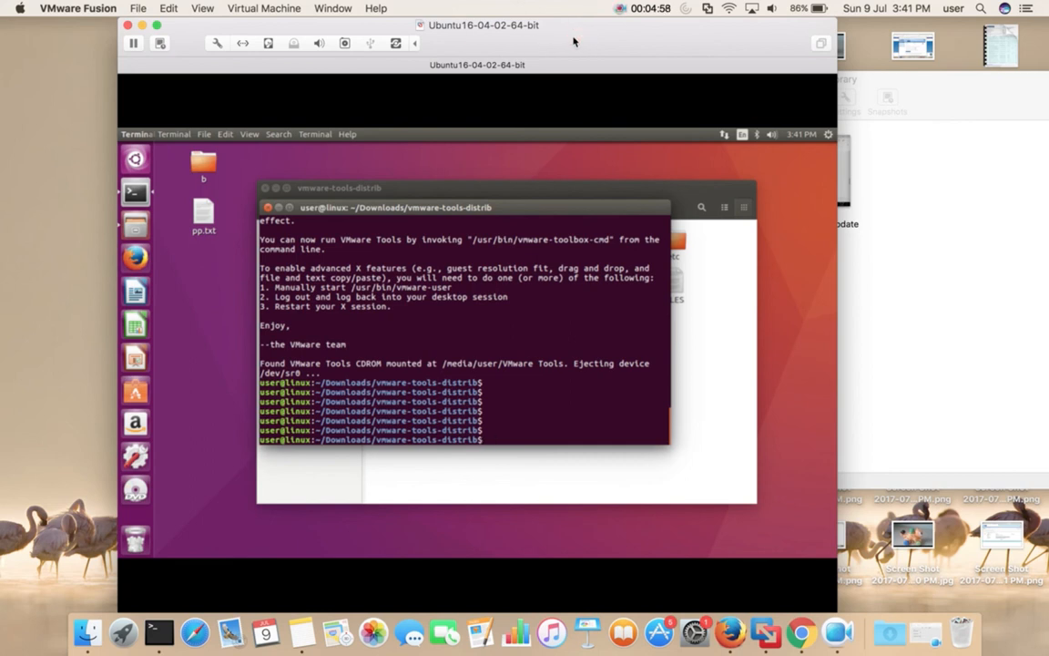
Show the Virtual Machine menu to reach the Sharing options.
click(265, 8)
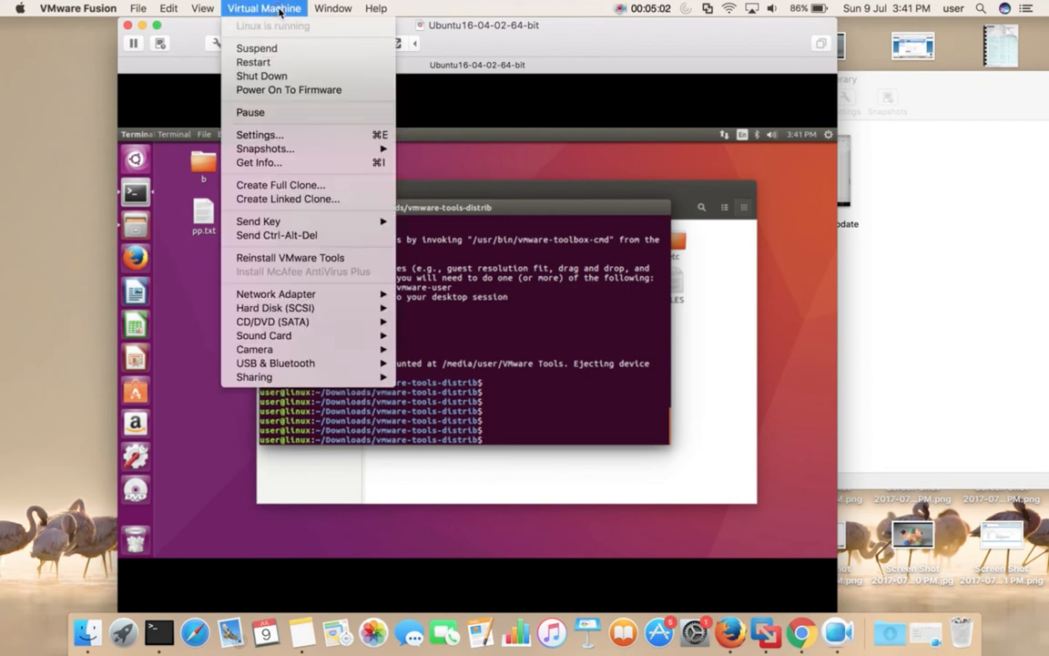
mouse_move(289, 257)
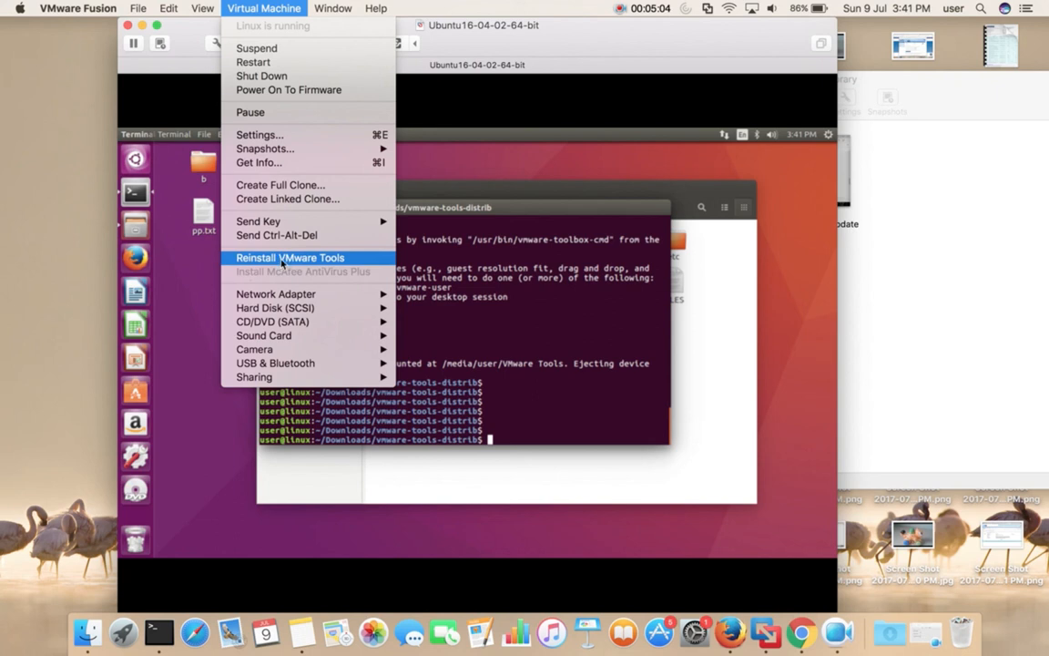
mouse_move(245, 270)
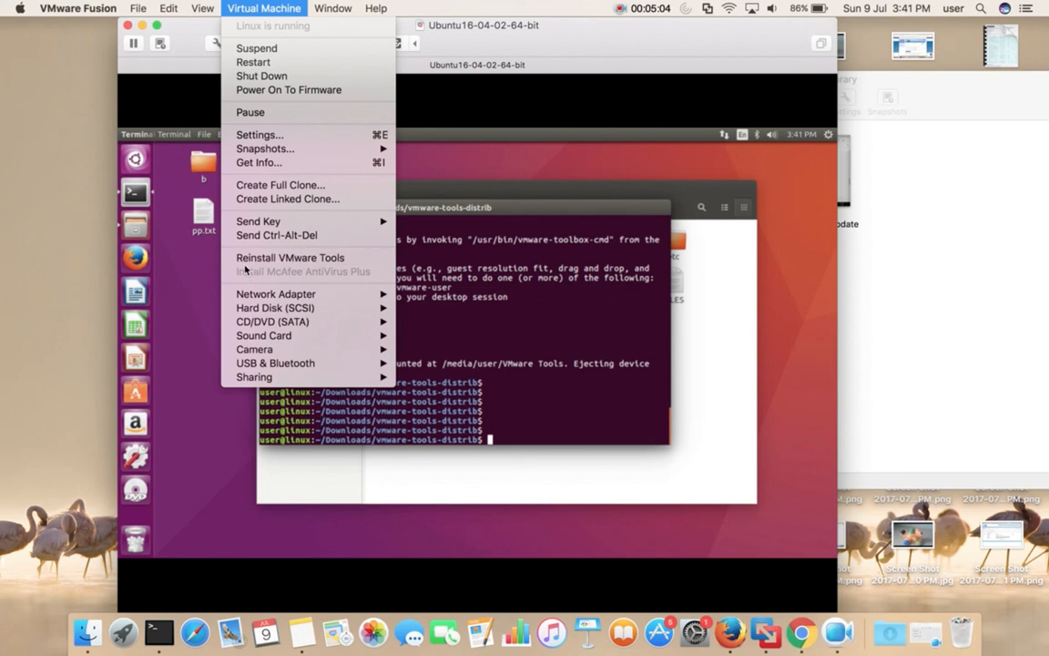
mouse_move(290, 259)
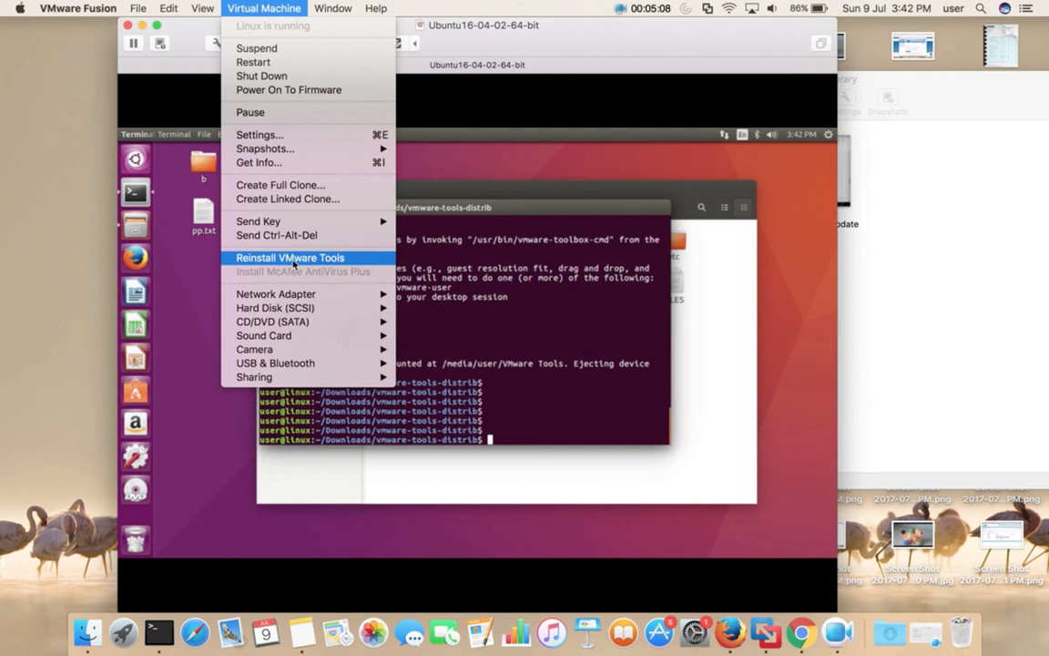
mouse_move(510, 177)
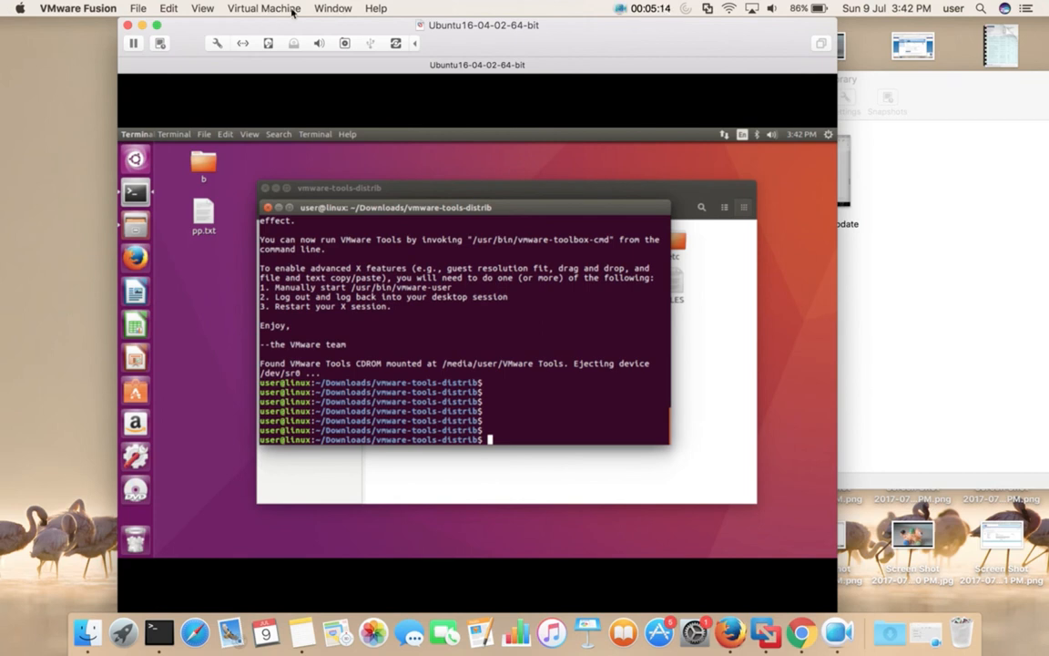
click(265, 7)
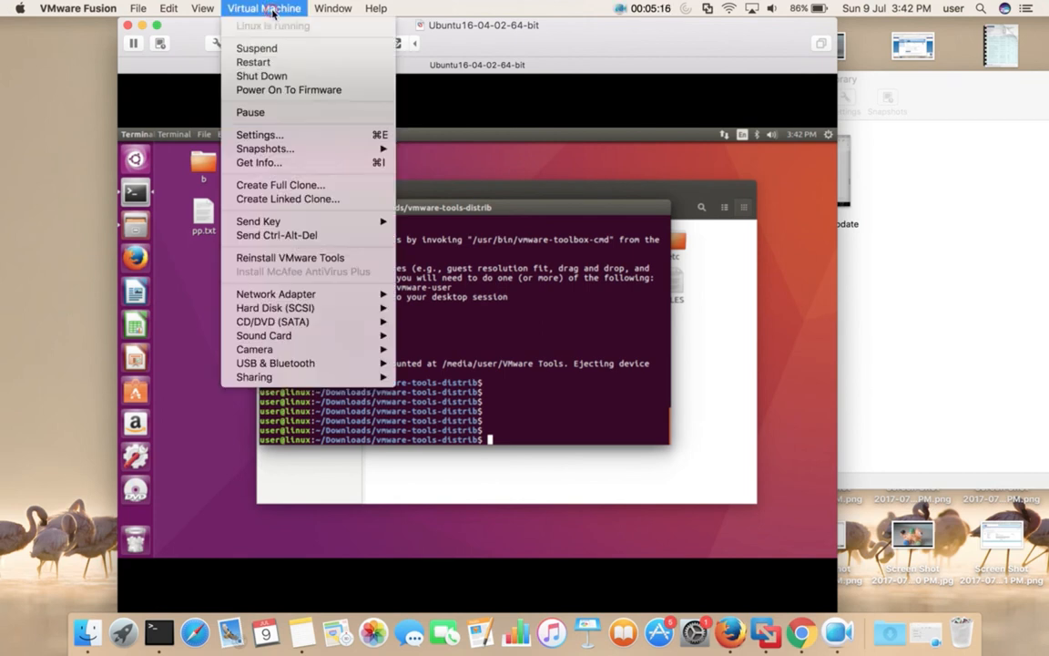
mouse_move(255, 376)
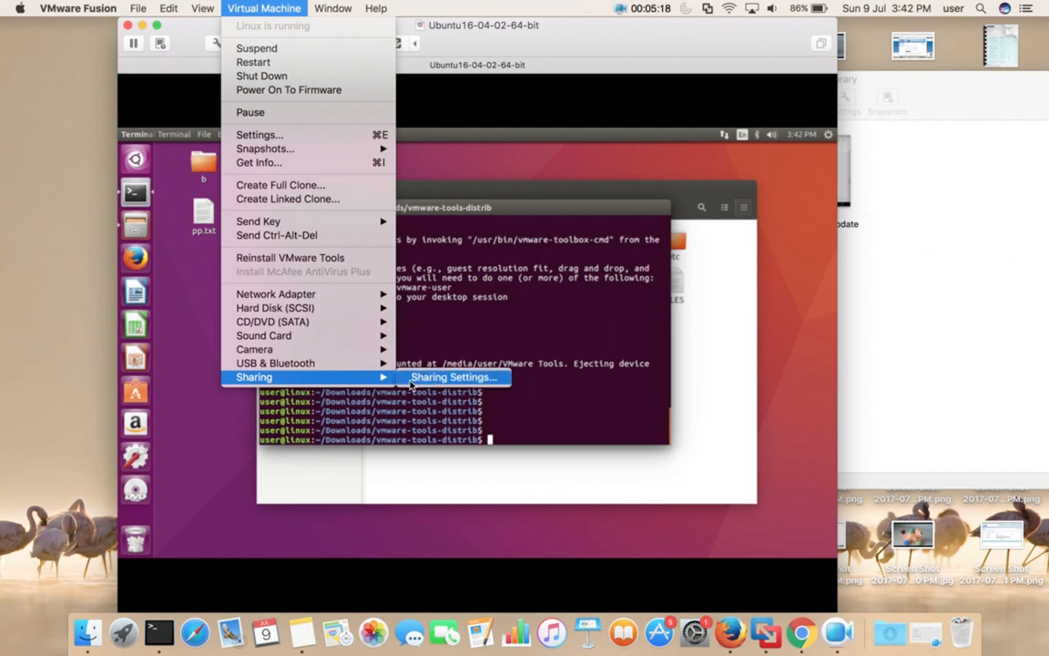
Verify Enable Shared Folders is on with shared_folder Read & Write, then close Sharing Settings.
click(454, 377)
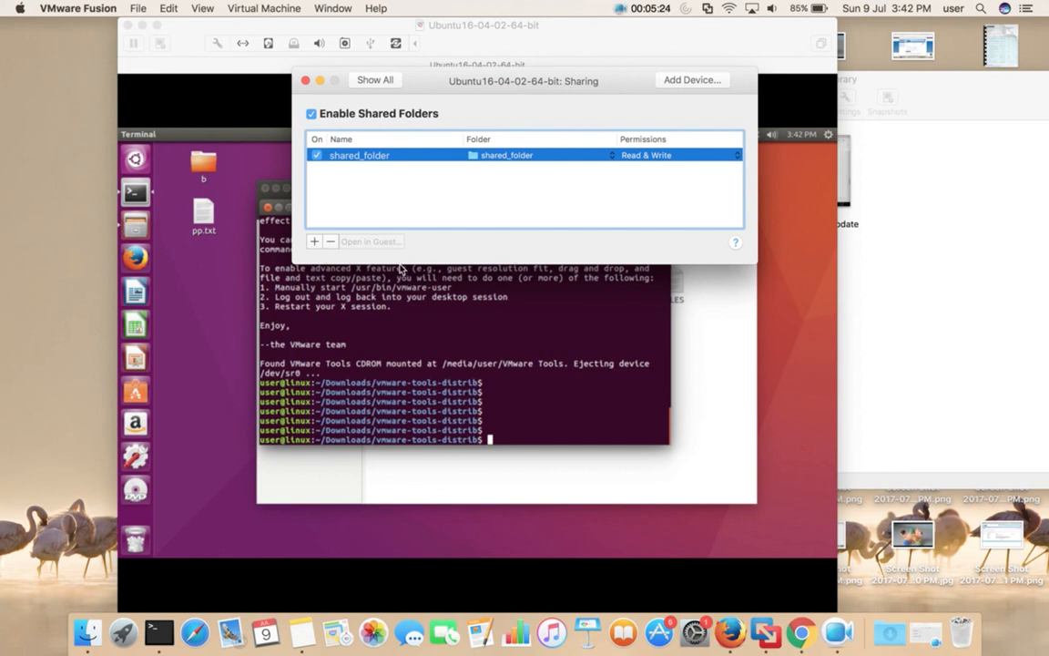
mouse_move(484, 253)
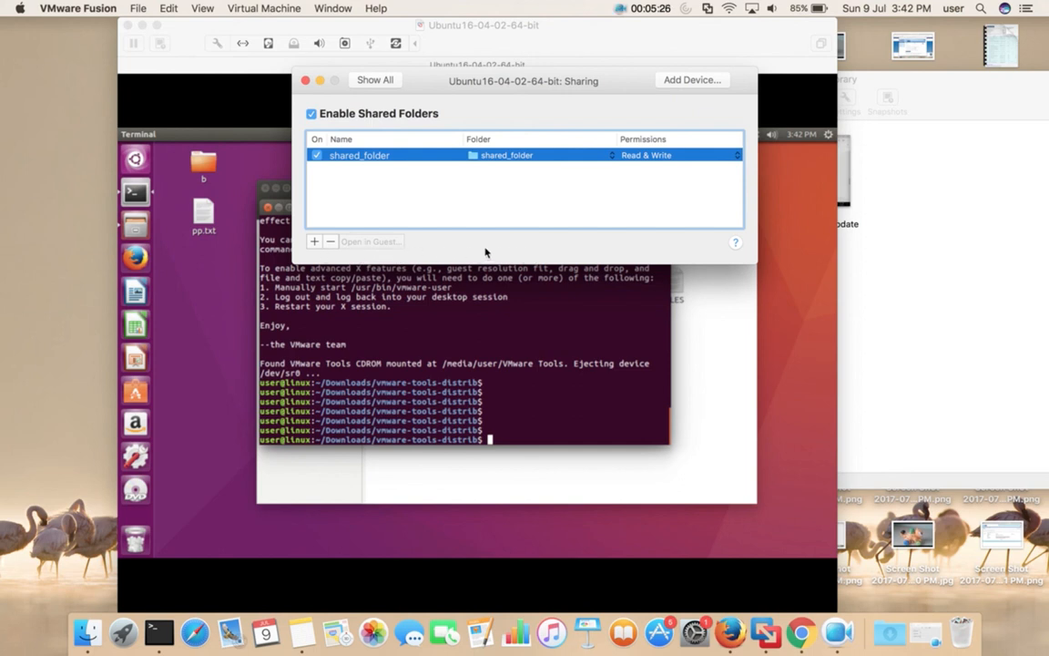
mouse_move(328, 96)
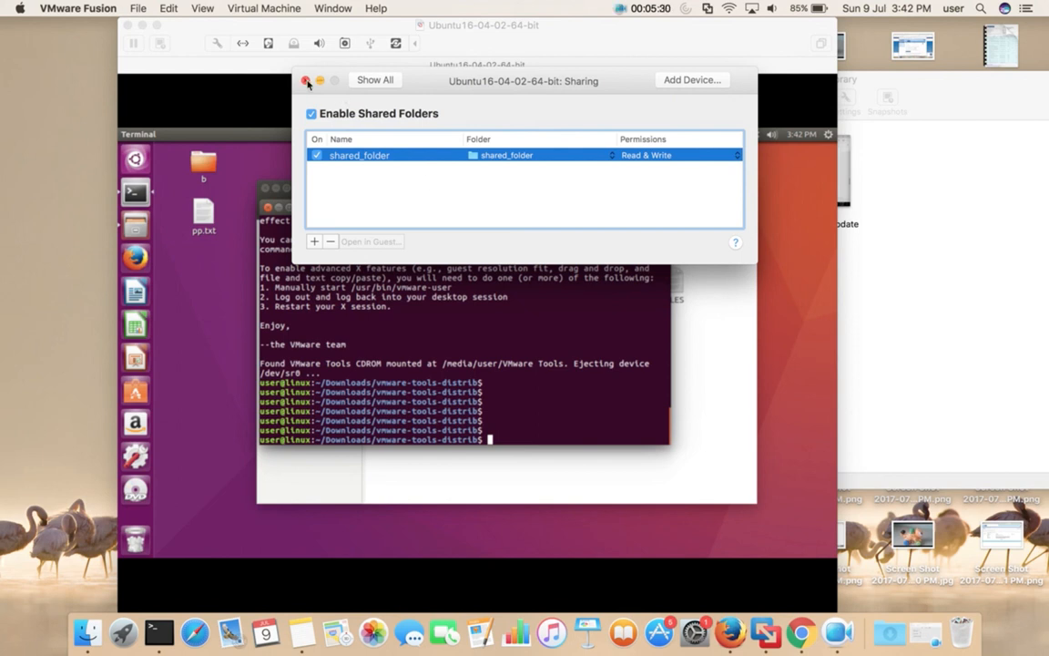
click(306, 80)
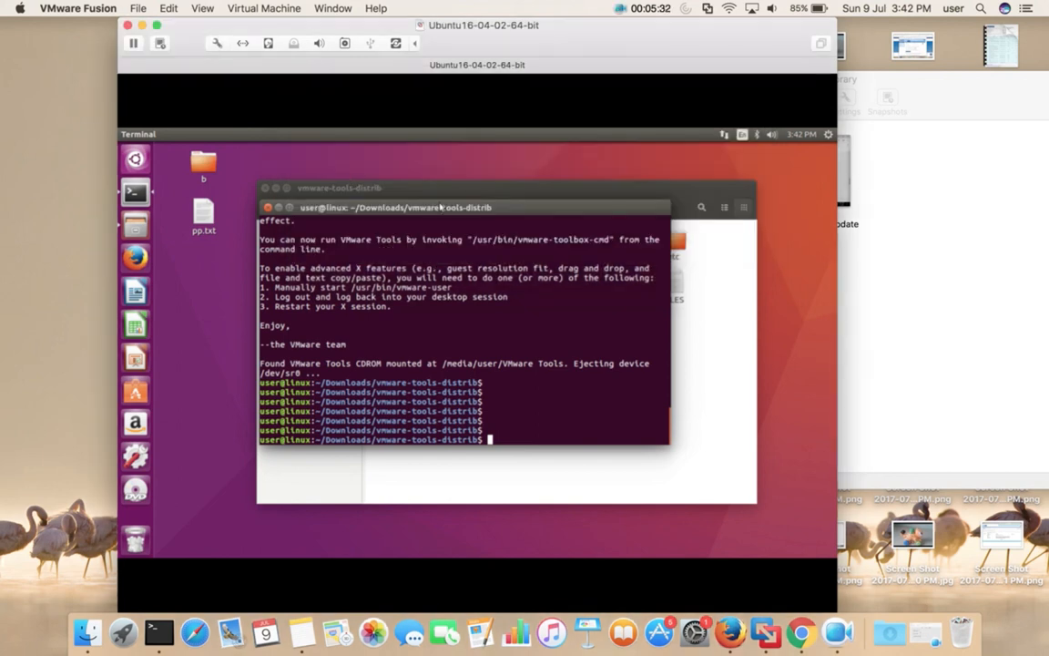